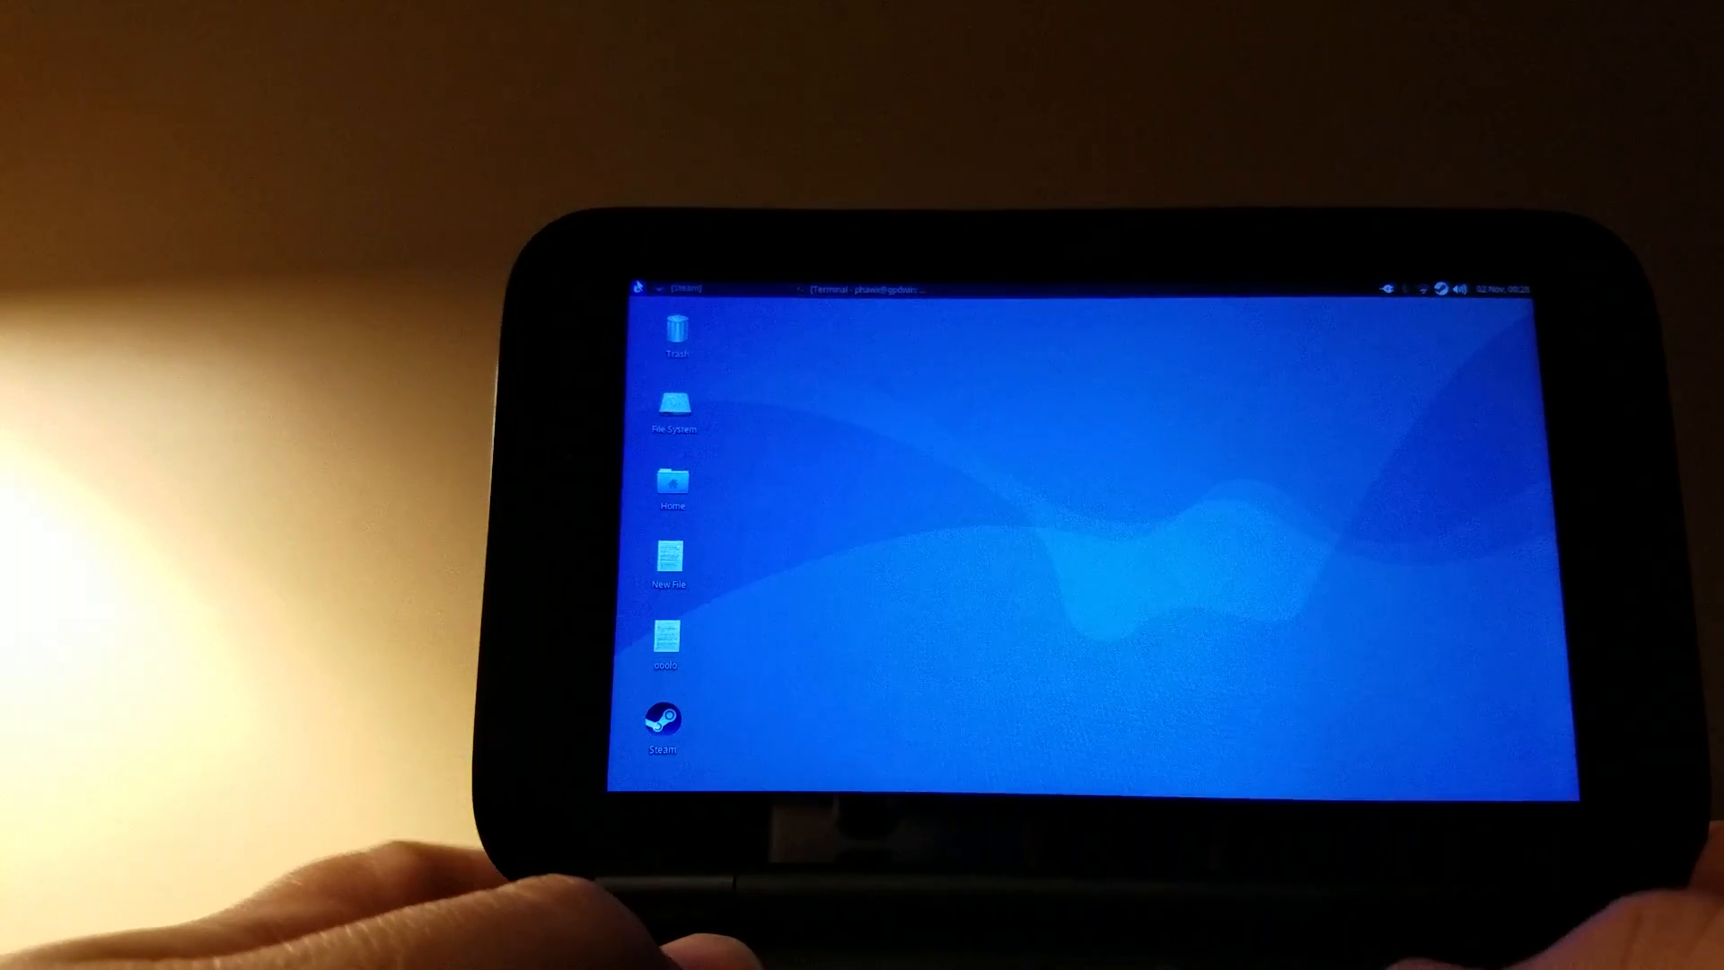
Open the Whisker Menu from the top-left of the Xfce panel to show favourites and categories
click(645, 288)
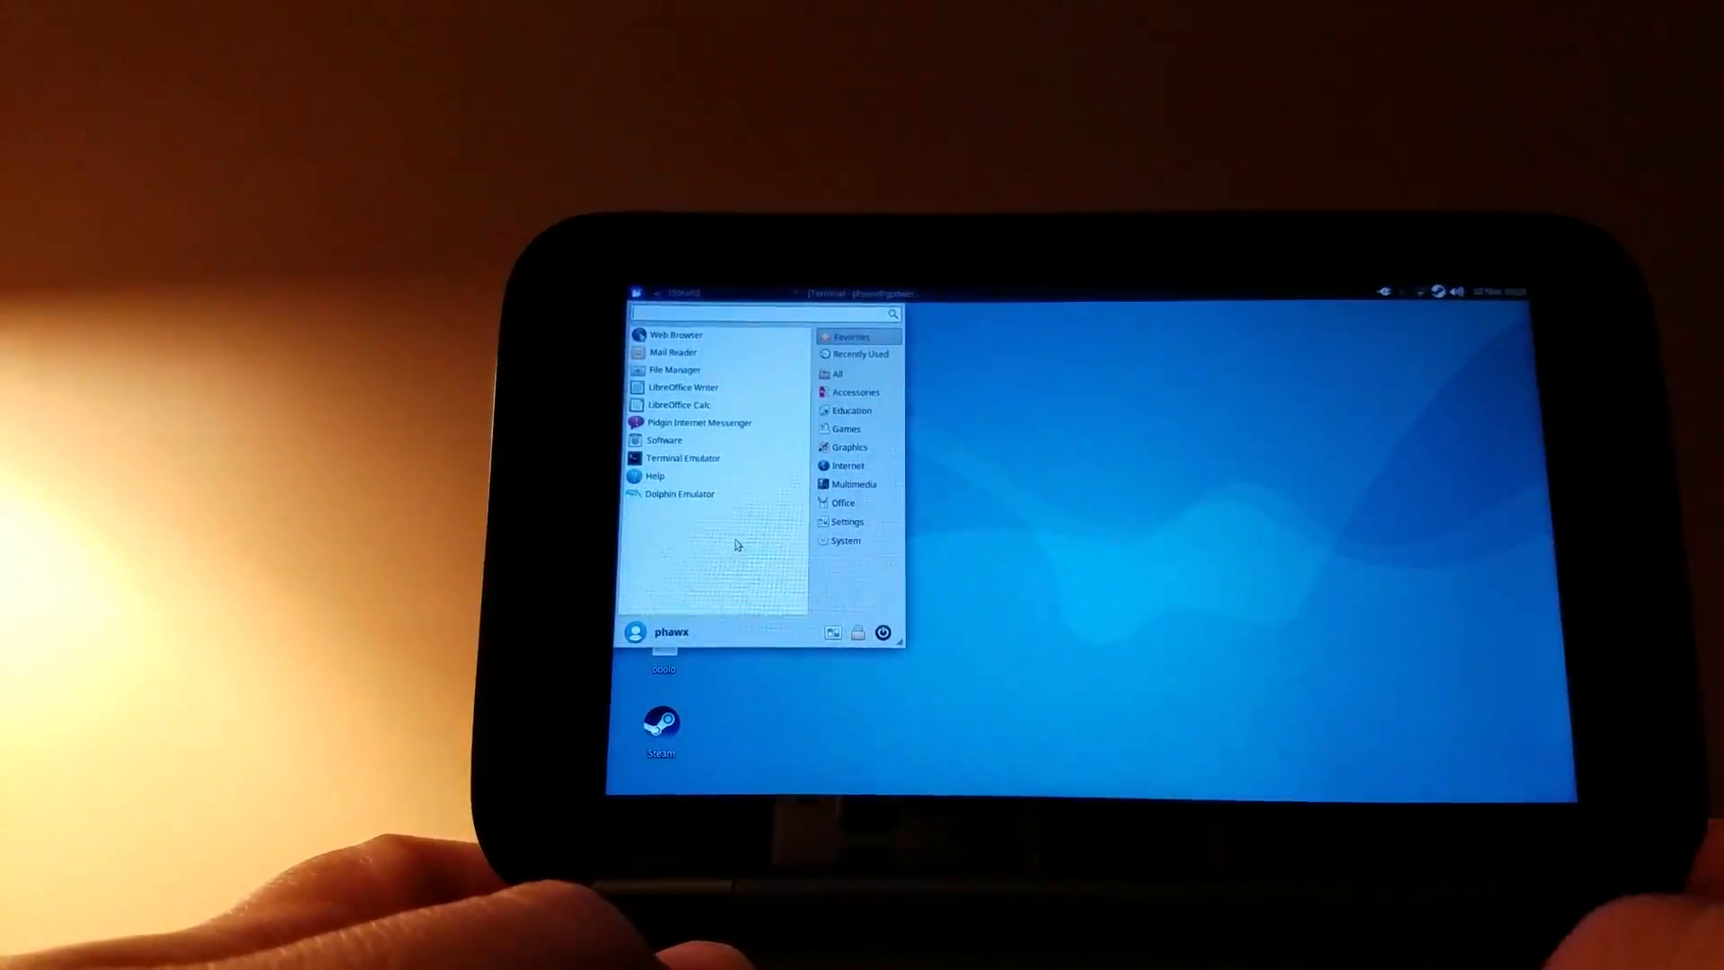